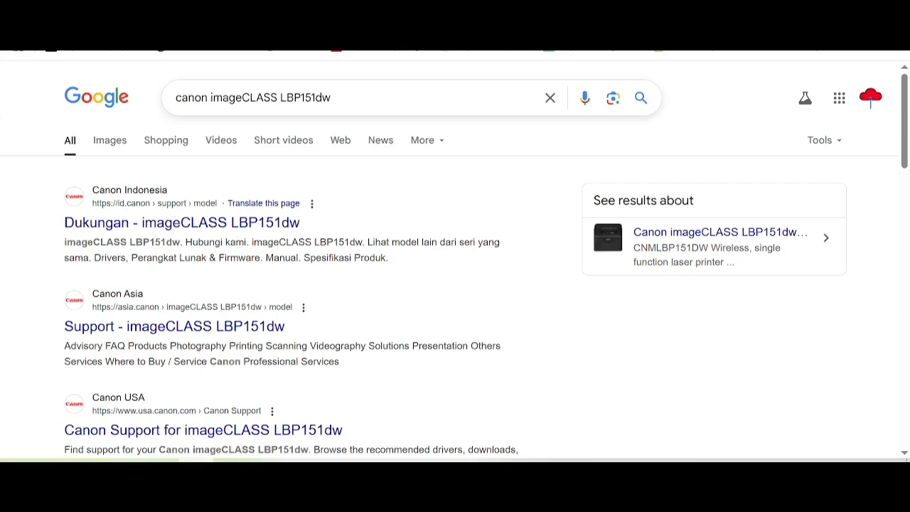
- Search Google for 'canon imageCLASS LBP151dw driver download' and review the results
double_click(309, 96)
text( driver download)
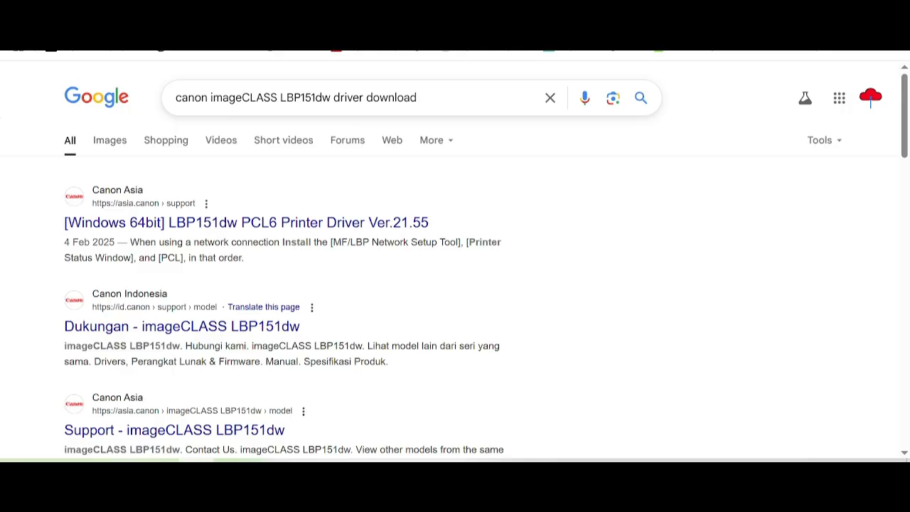
scroll(down, 3)
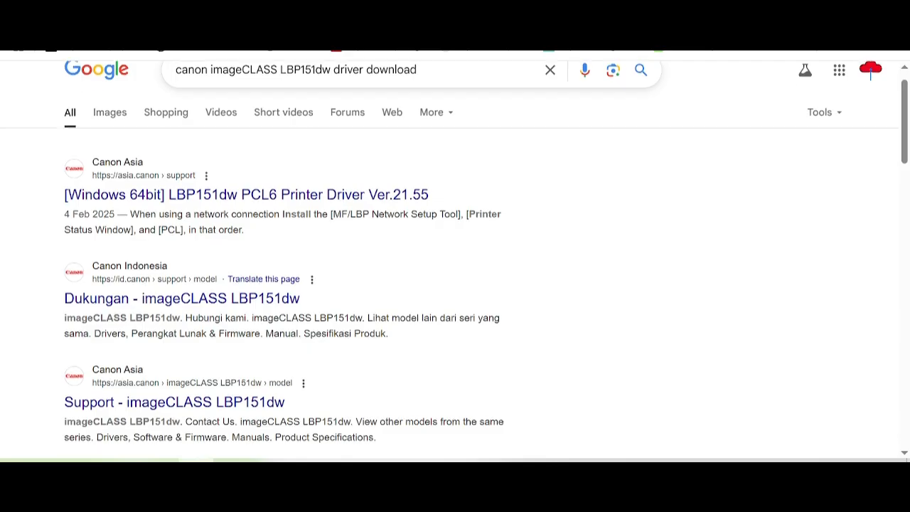
scroll(down, 3)
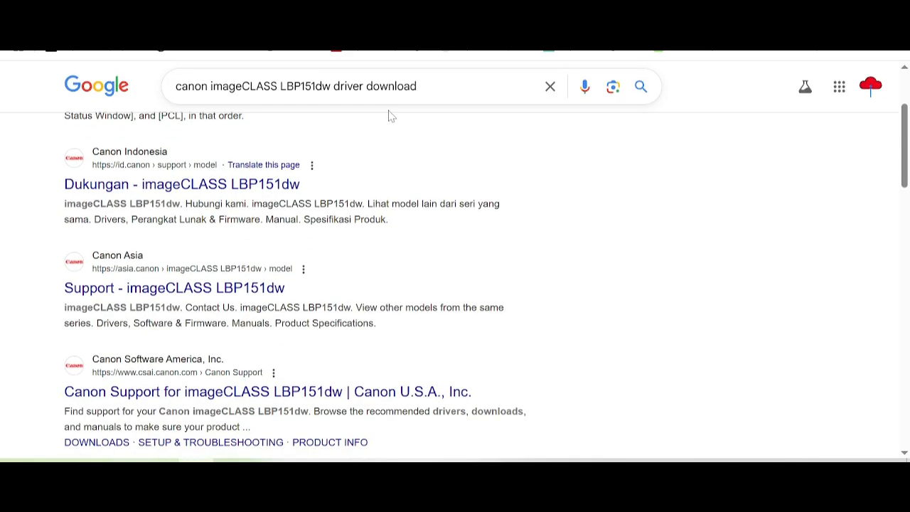
mouse_move(435, 342)
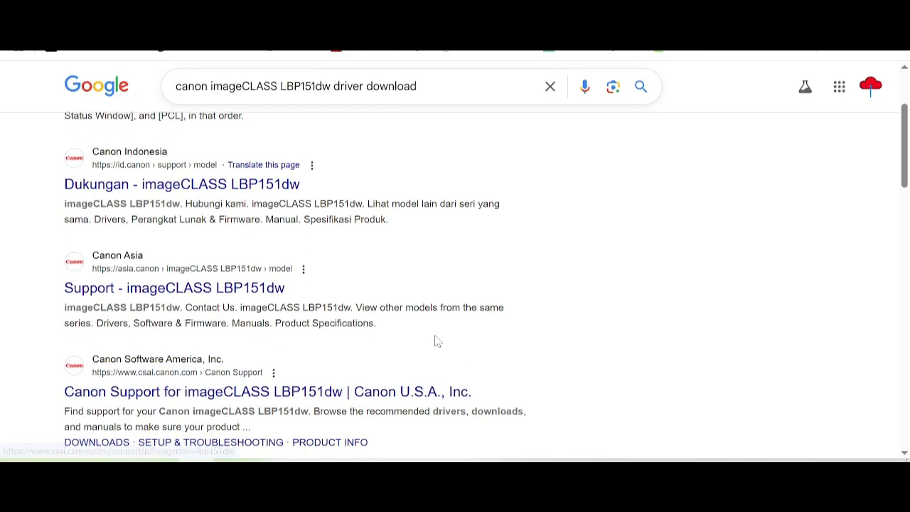
mouse_move(145, 356)
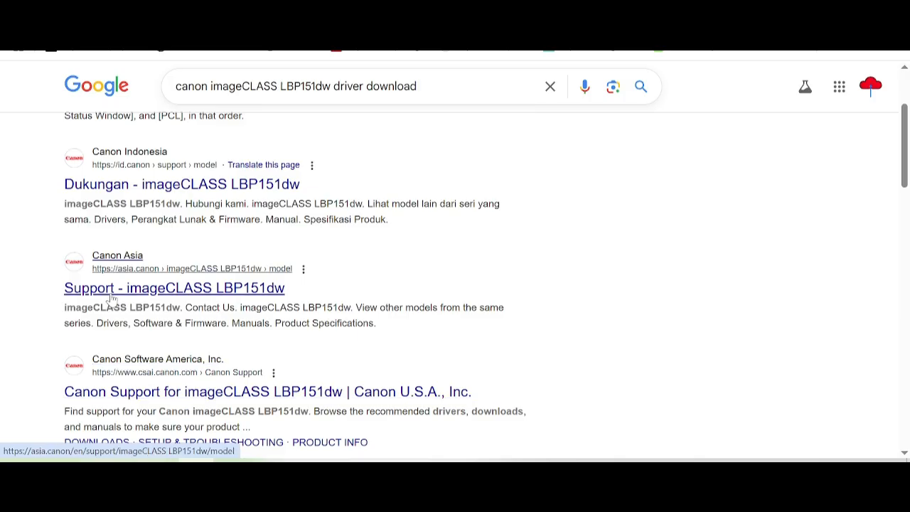
- Go to the Canon Asia imageCLASS LBP151dw support page and its Windows 64-bit drivers list
click(173, 287)
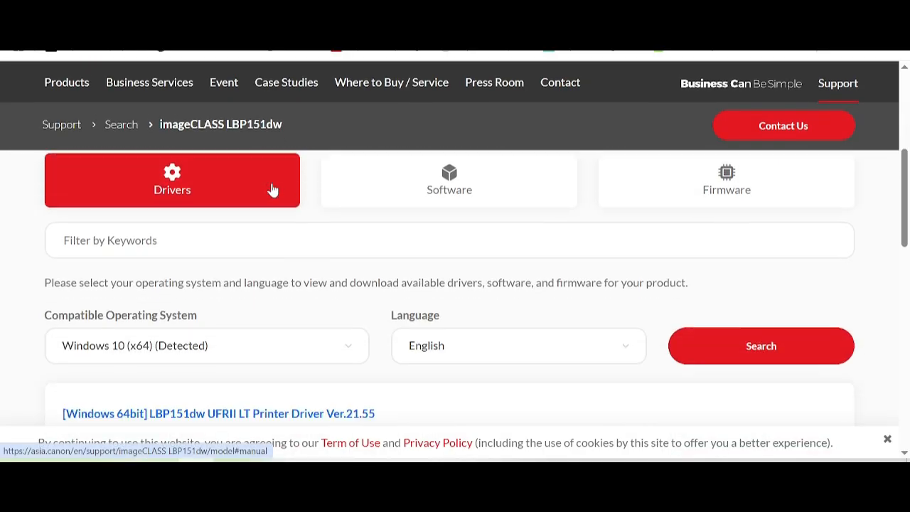
scroll(down, 3)
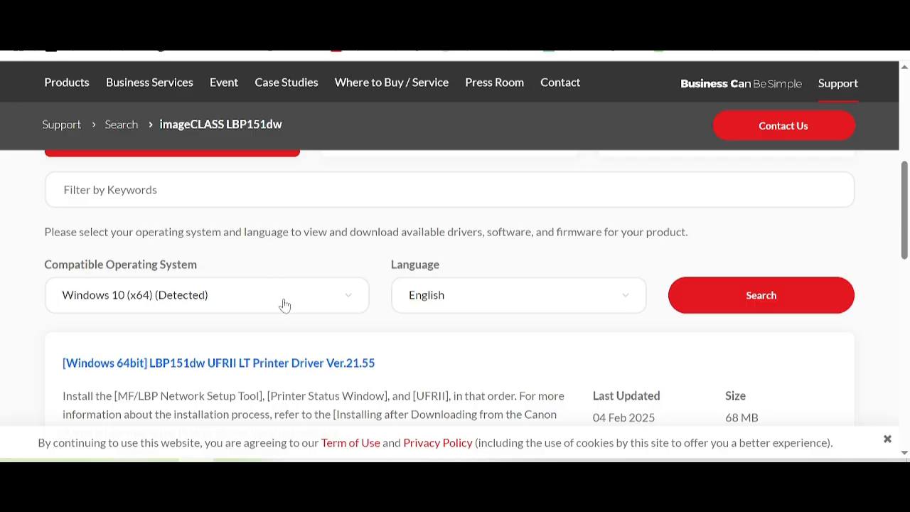
- Set the compatible operating system filter to Windows 11
click(206, 295)
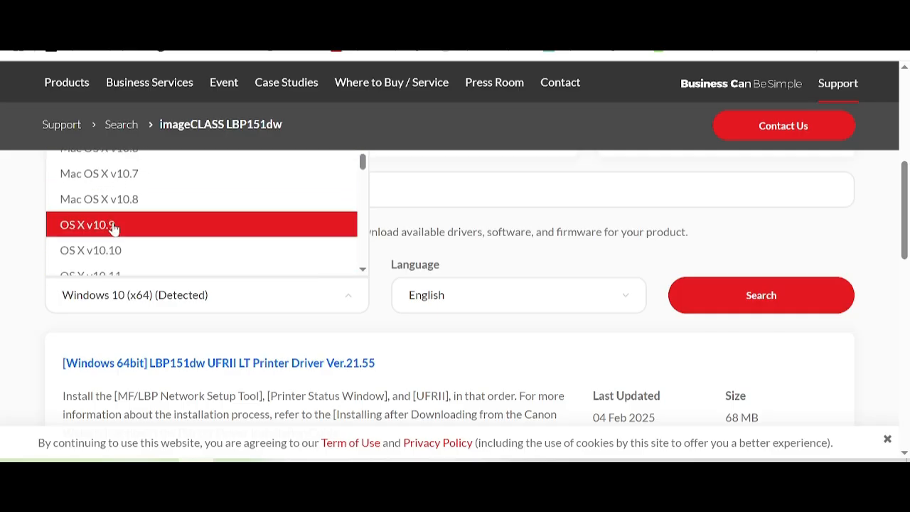
scroll(down, 3)
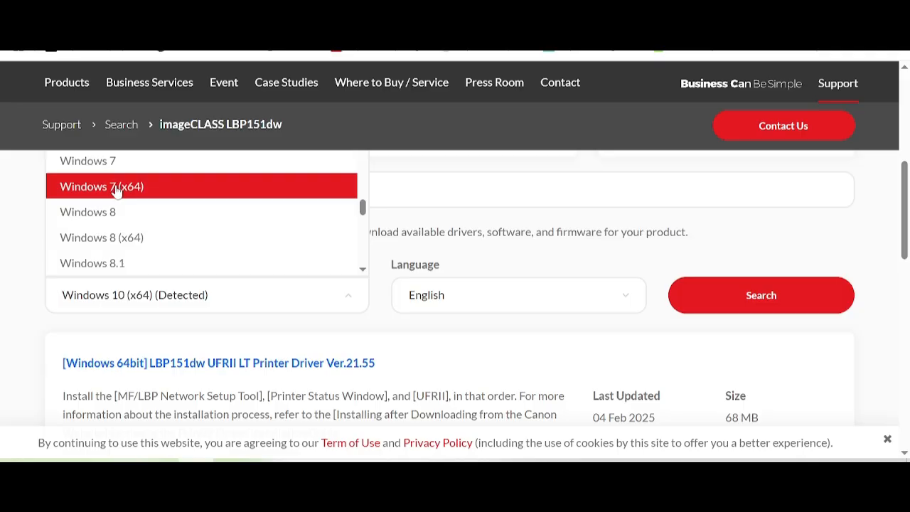
mouse_move(144, 197)
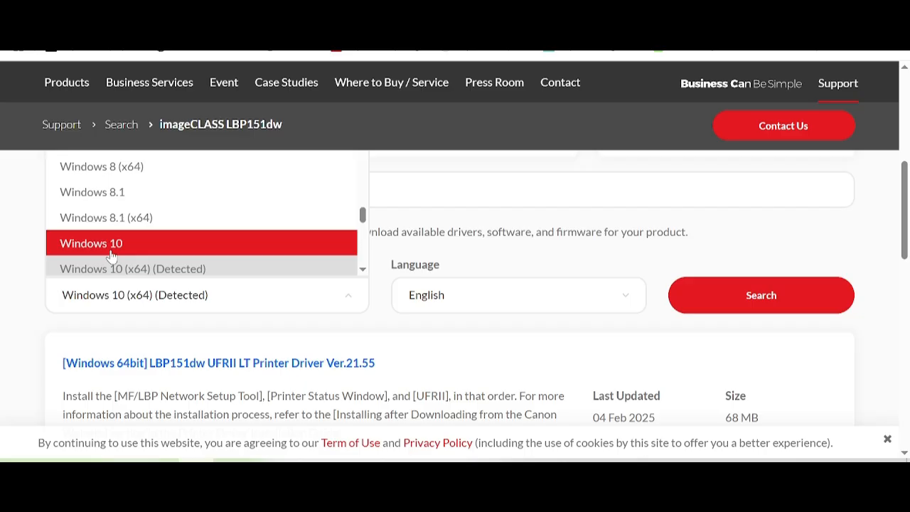
mouse_move(91, 216)
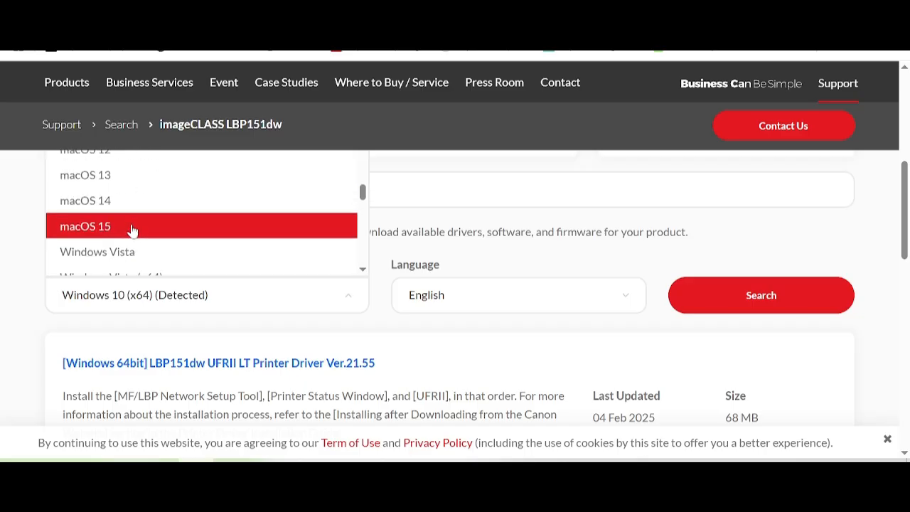
scroll(down, 3)
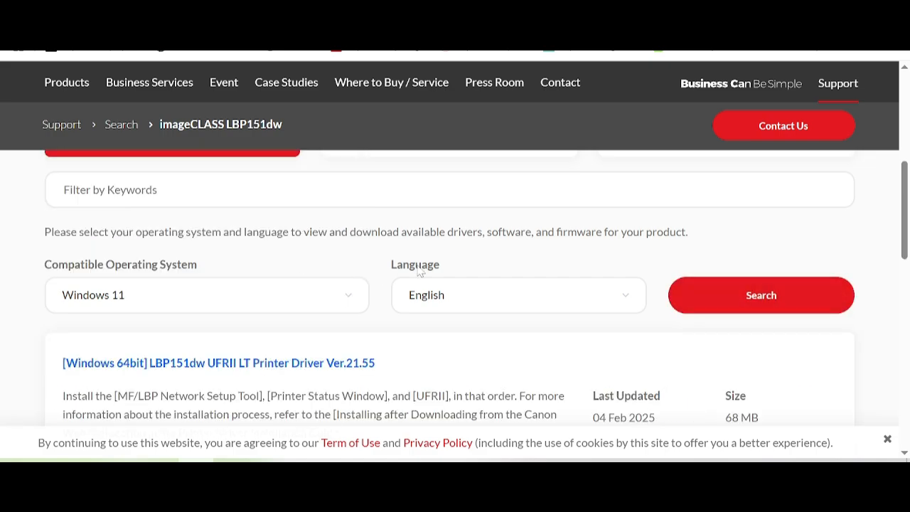
scroll(down, 3)
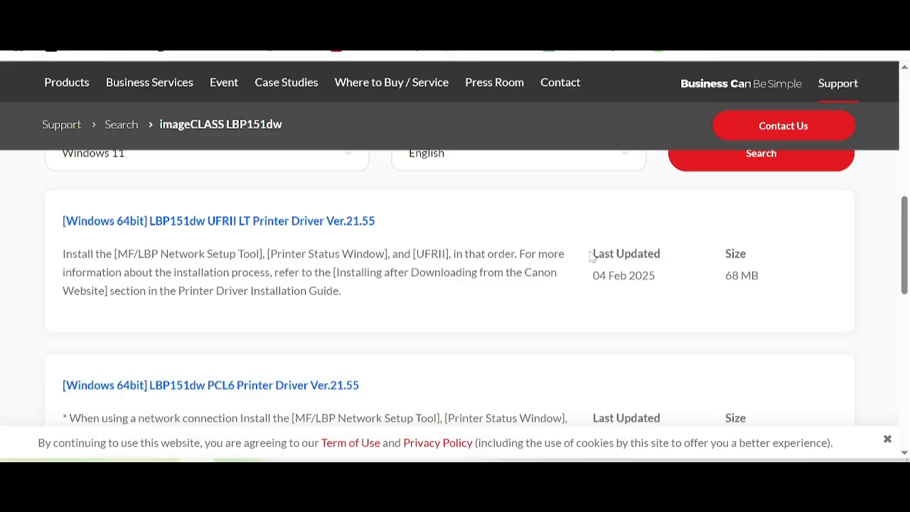
drag(591, 253, 655, 281)
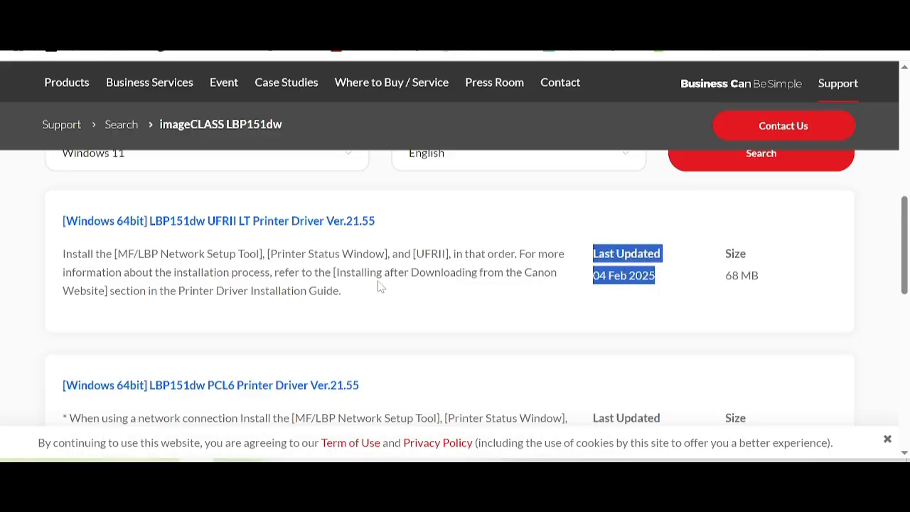
mouse_move(526, 314)
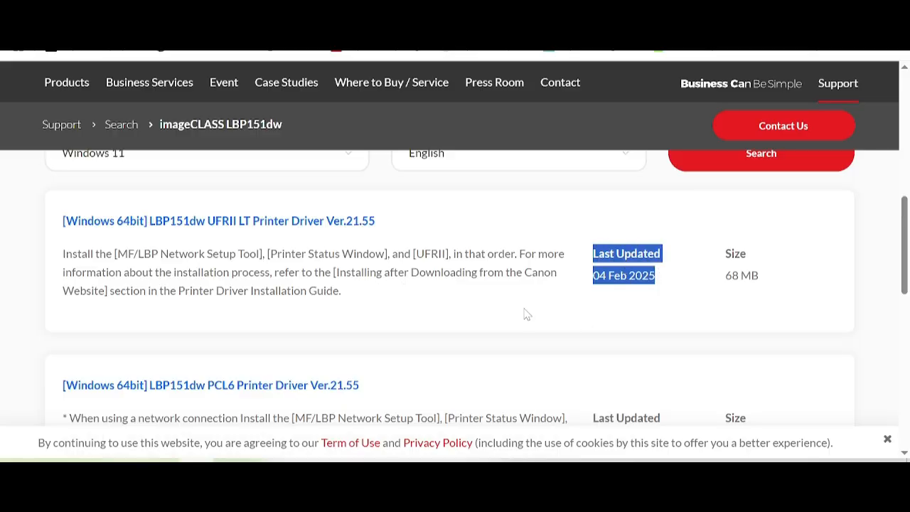
scroll(down, 3)
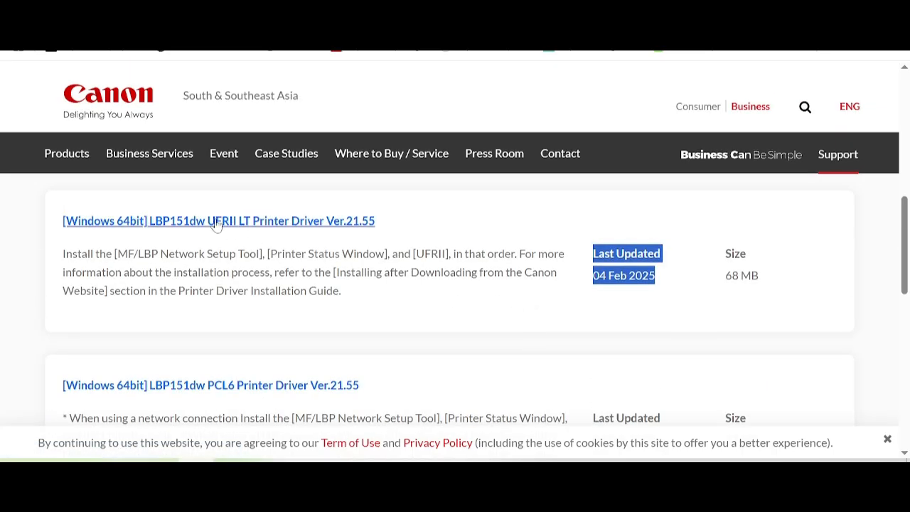
scroll(down, 3)
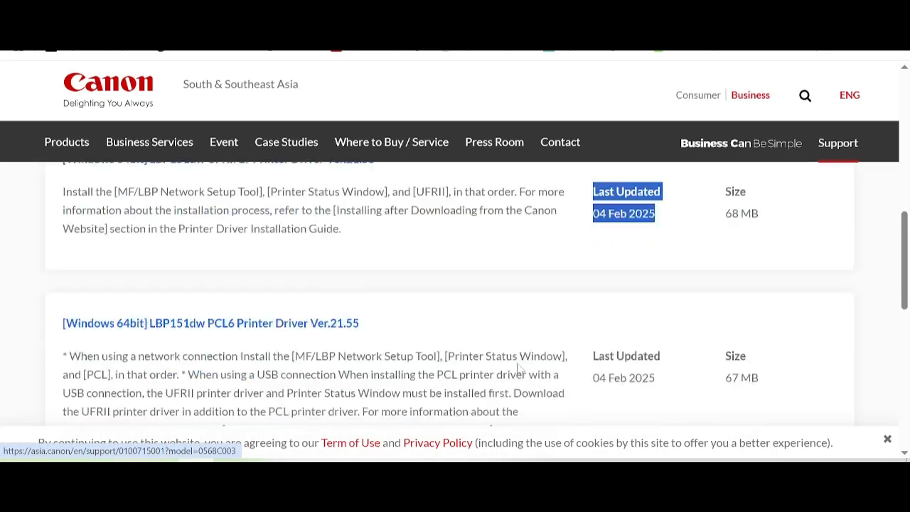
scroll(down, 3)
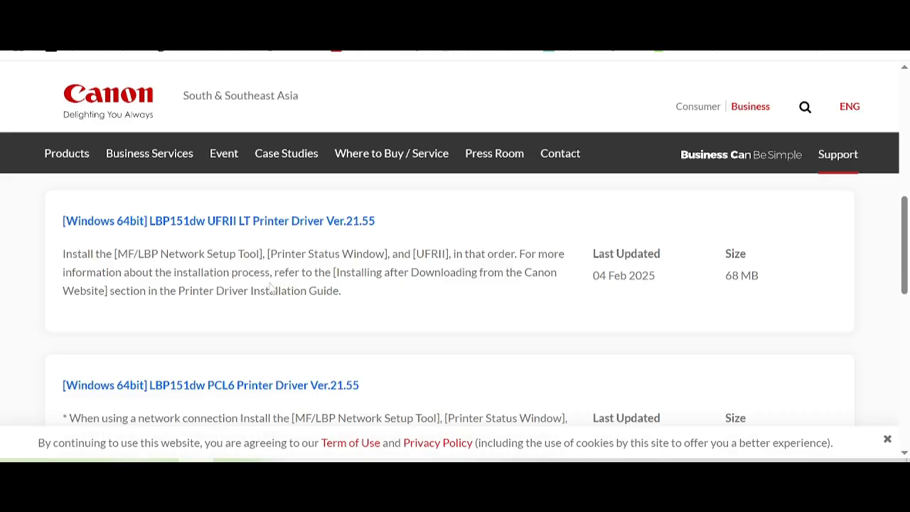
scroll(down, 3)
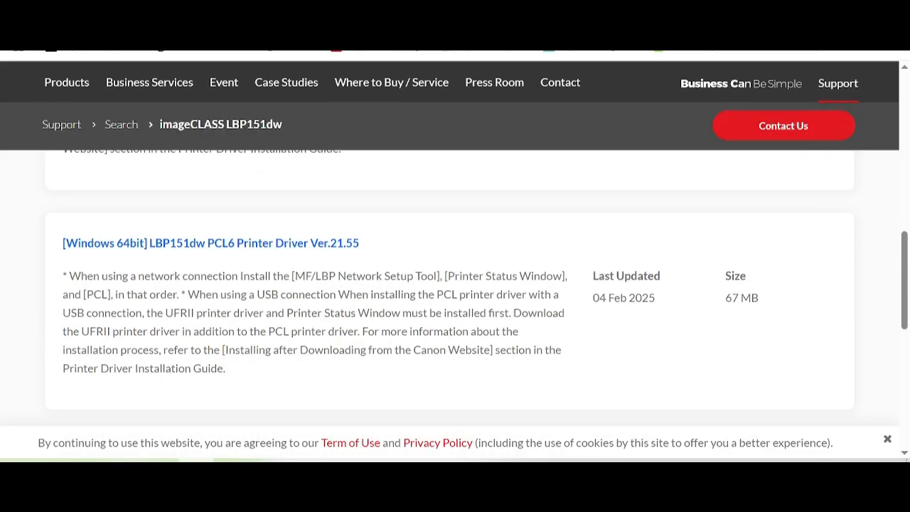
drag(226, 295, 356, 313)
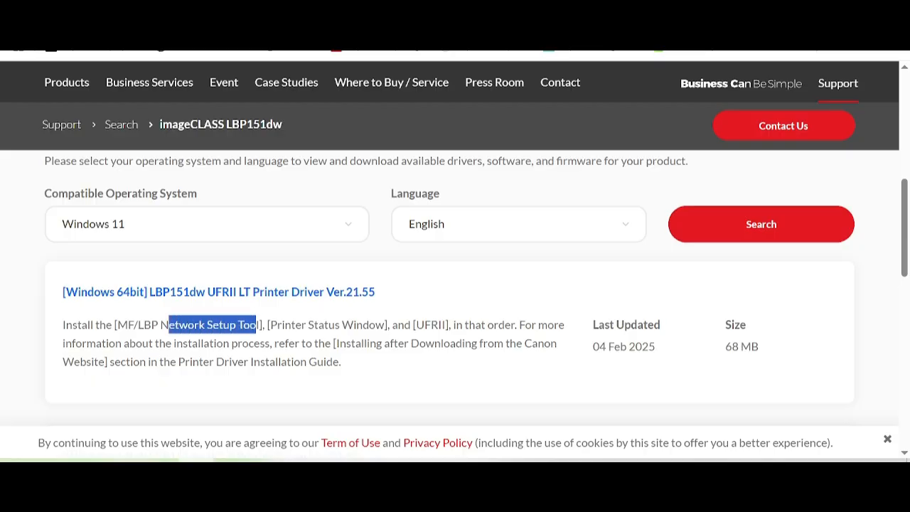
scroll(down, 3)
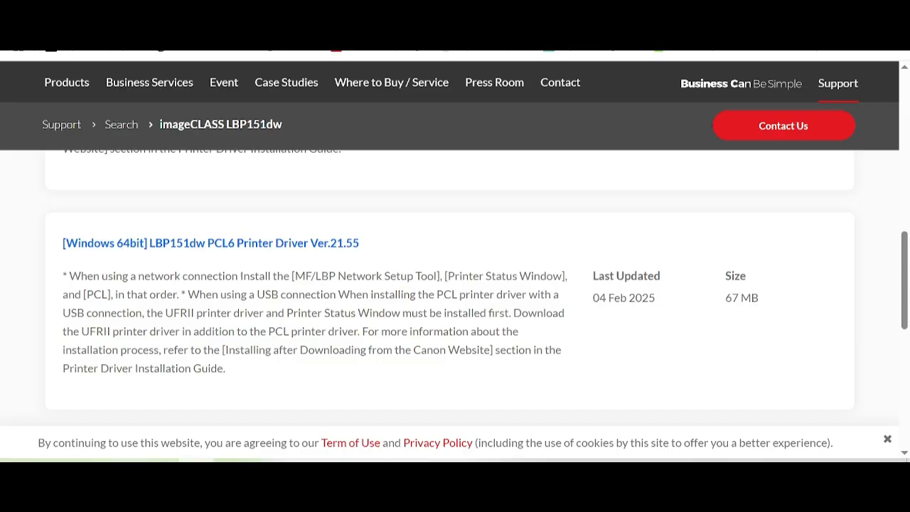
- Download the PCL6 Printer Driver Ver.21.55 for Windows 64-bit, accepting the license
click(210, 242)
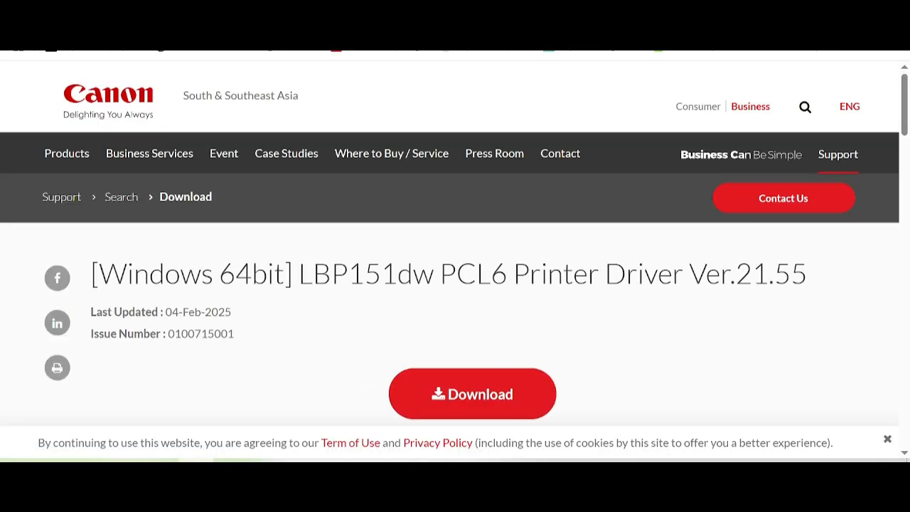
click(473, 393)
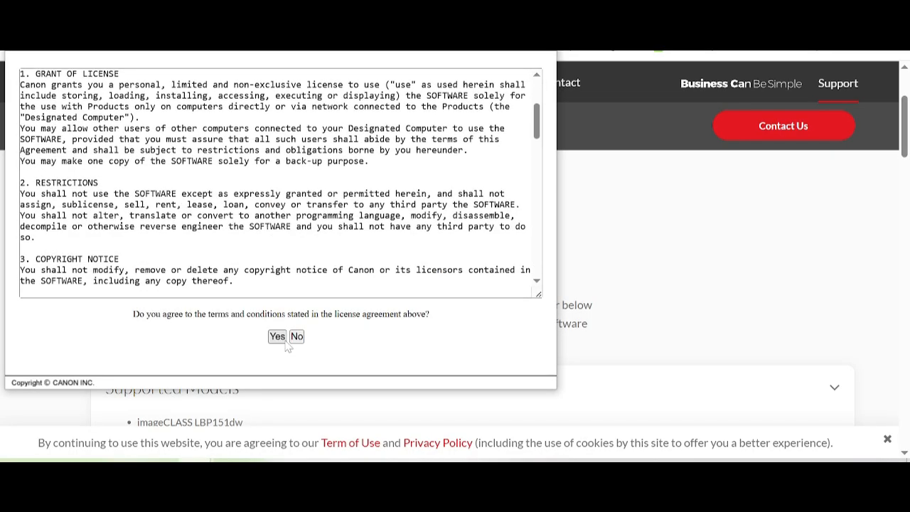
click(276, 336)
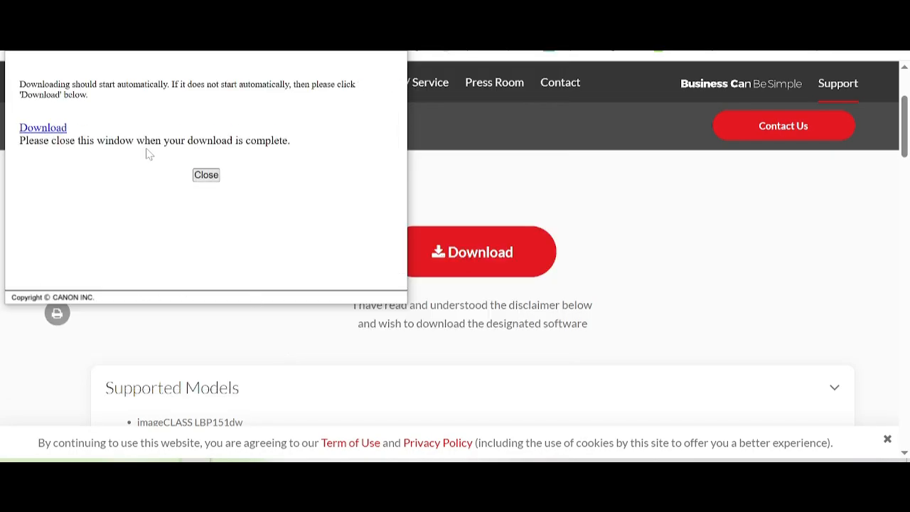
mouse_move(54, 128)
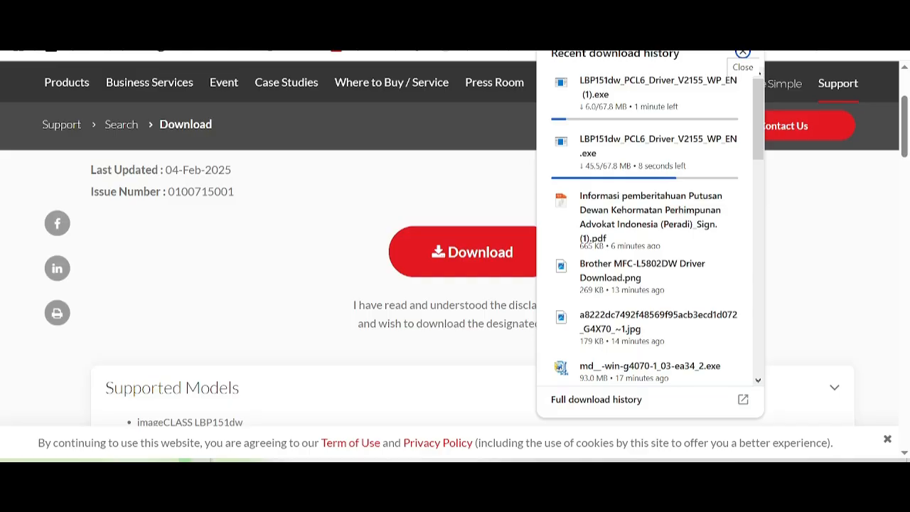
mouse_move(654, 145)
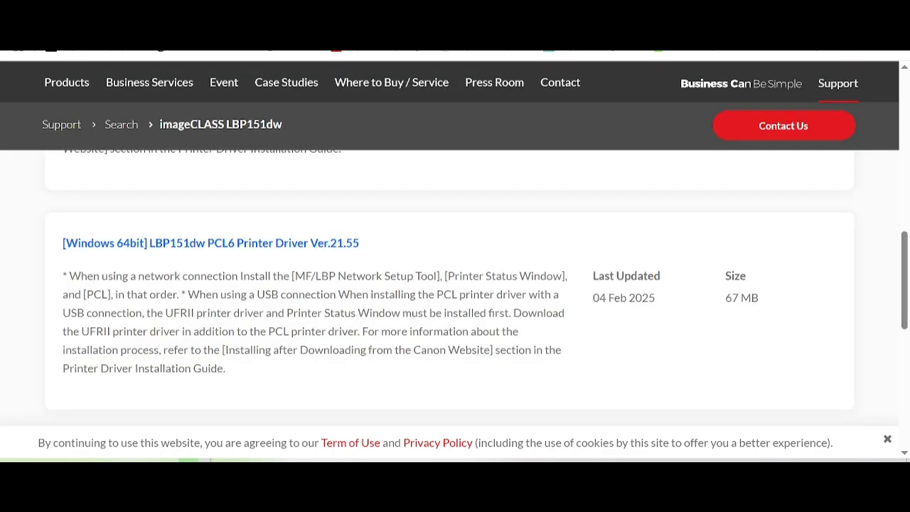
scroll(up, 3)
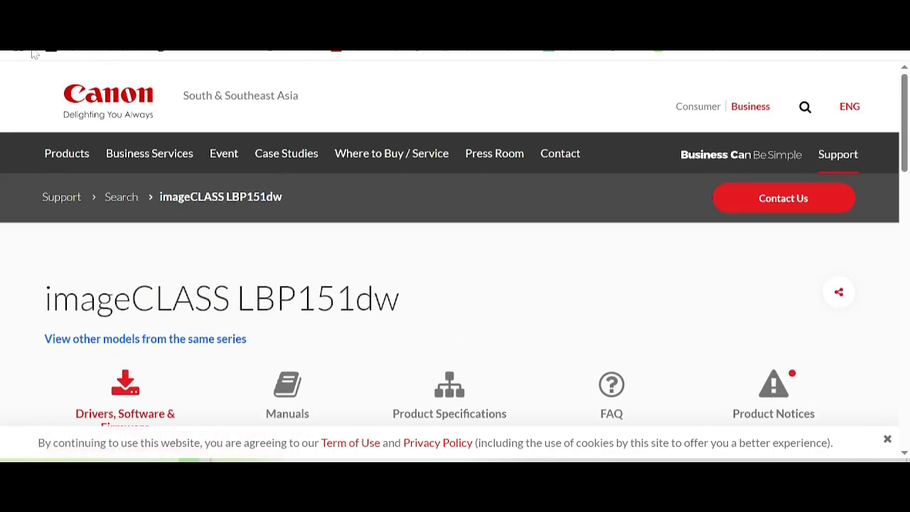
mouse_move(137, 182)
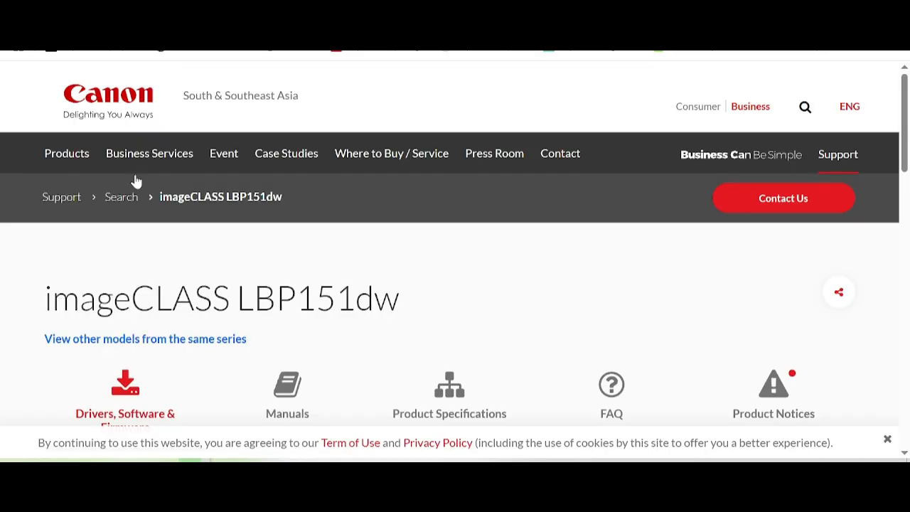
mouse_move(293, 255)
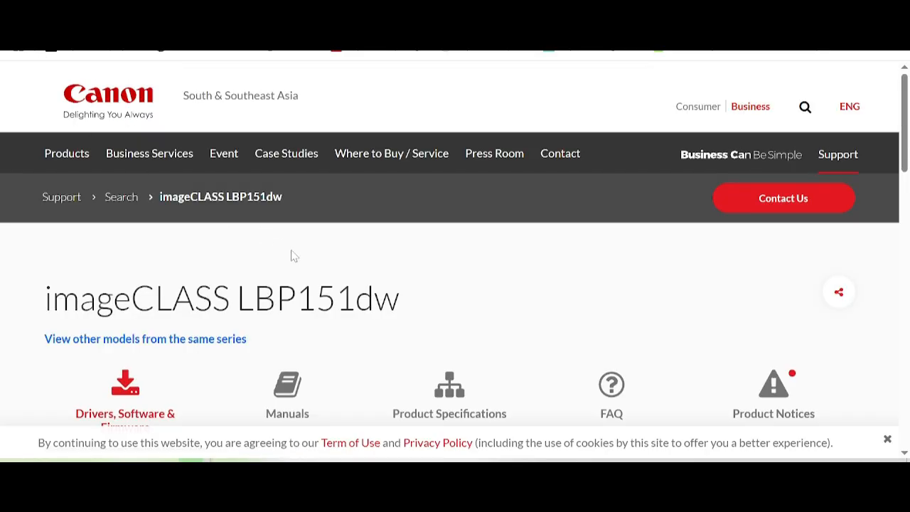